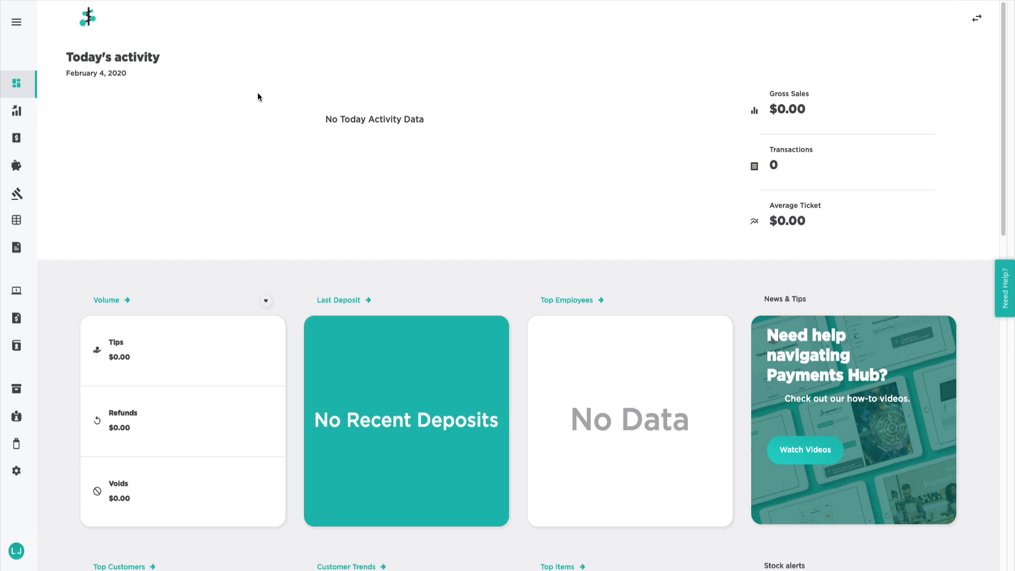
pyautogui.moveTo(50, 36)
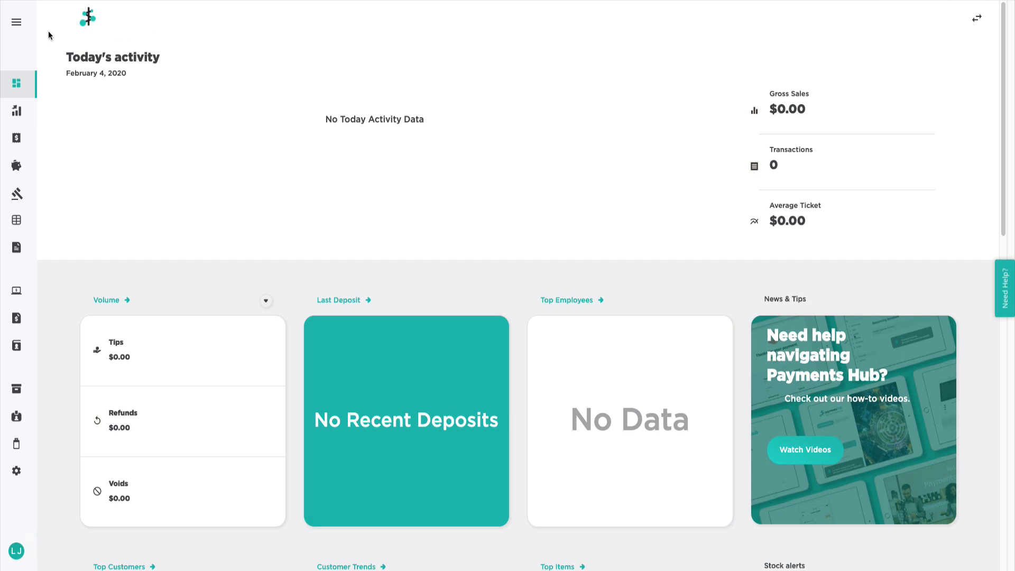
# Start a Virtual Terminal one-time payment with a $10.00 sale amount.
pyautogui.click(16, 22)
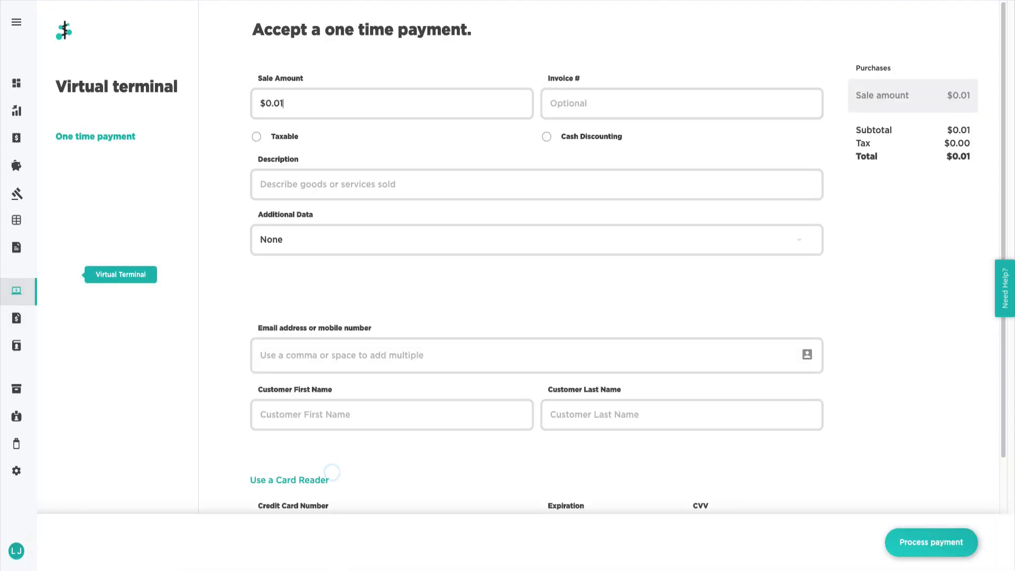
pyautogui.write('10.00')
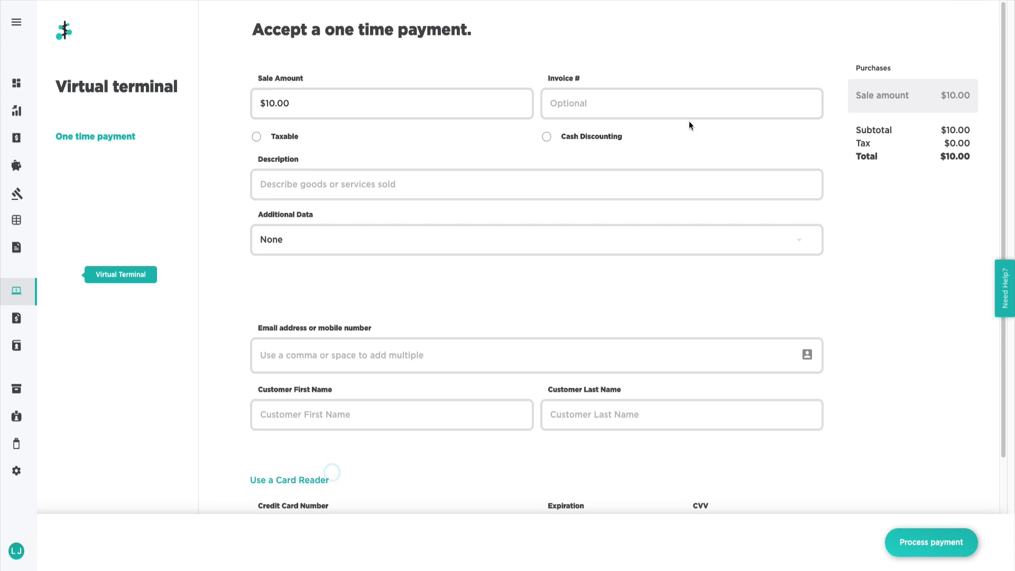
# Toggle Cash Discounting on, off, then on again, adding a $0.40 fee for a $10.40 total.
pyautogui.click(547, 137)
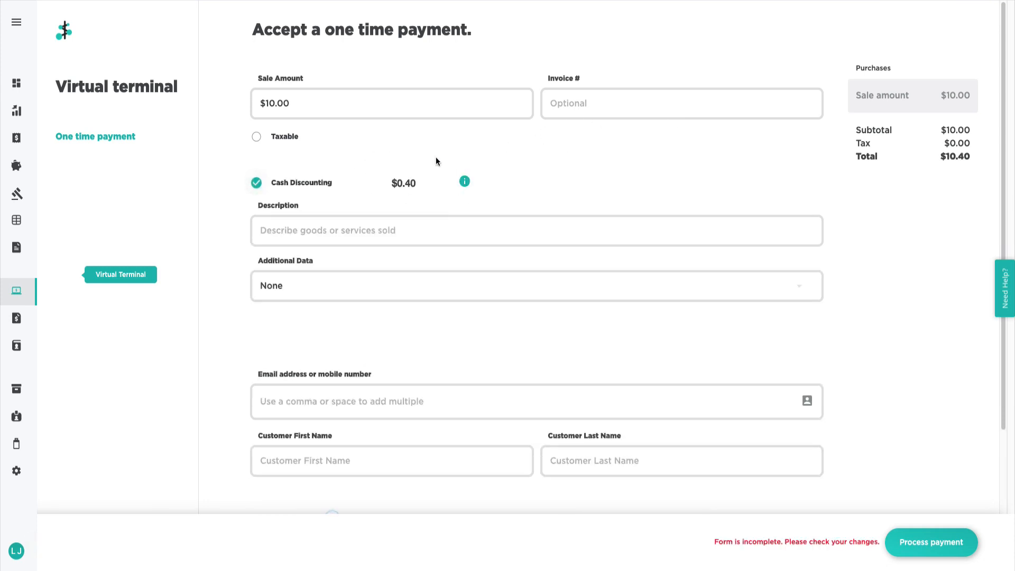
pyautogui.moveTo(390, 184)
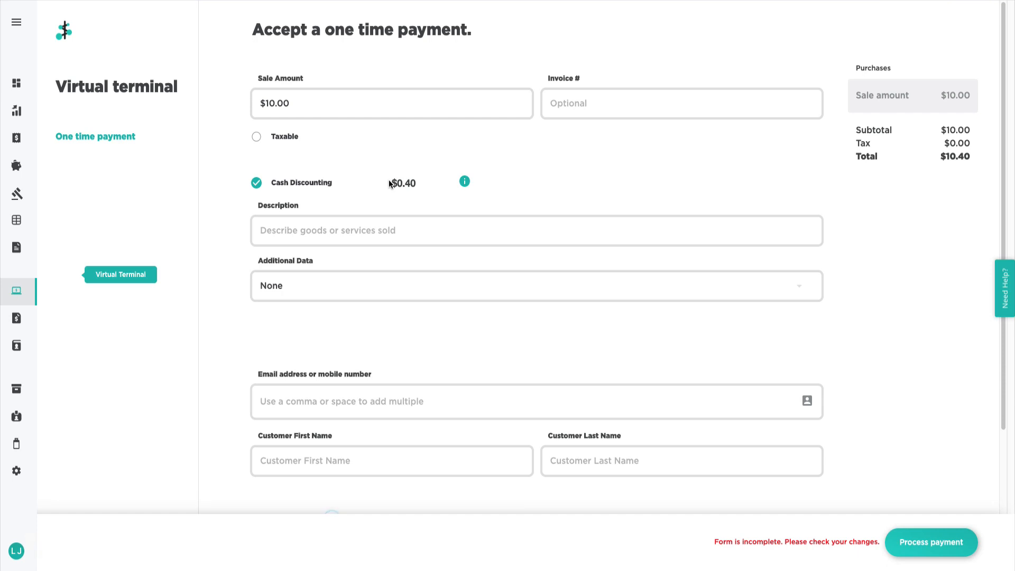
pyautogui.moveTo(298, 192)
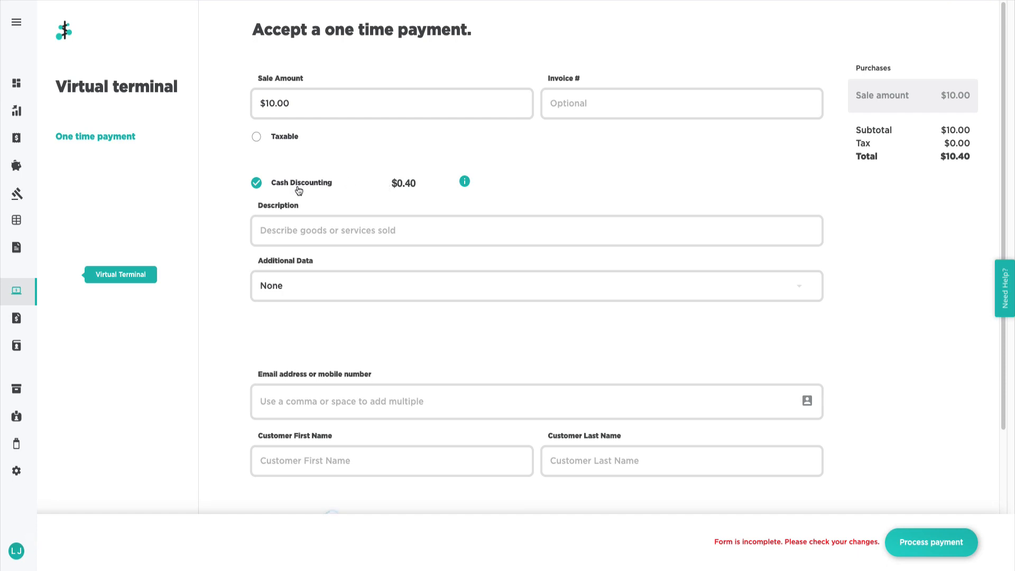
pyautogui.click(256, 182)
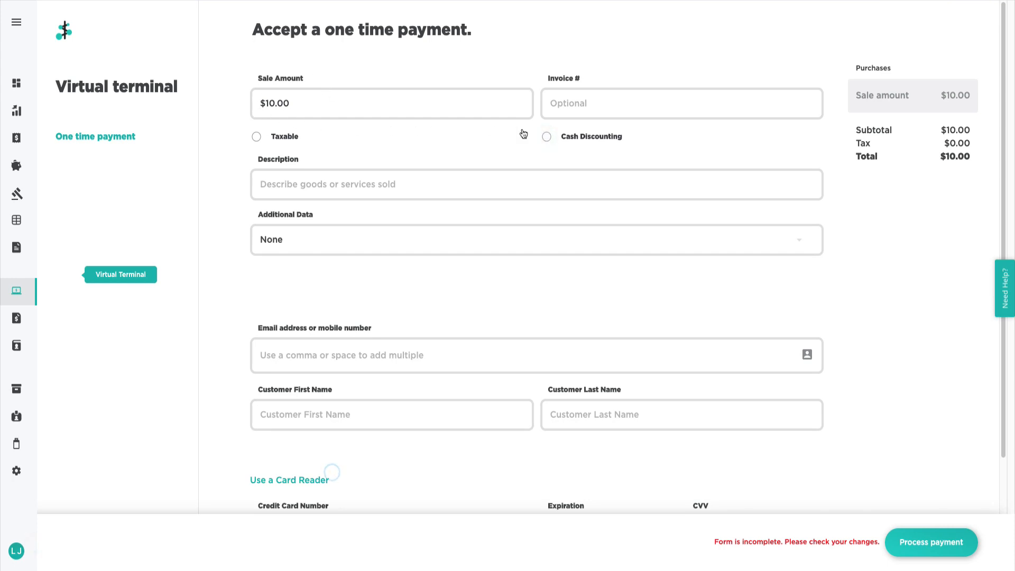
pyautogui.click(547, 137)
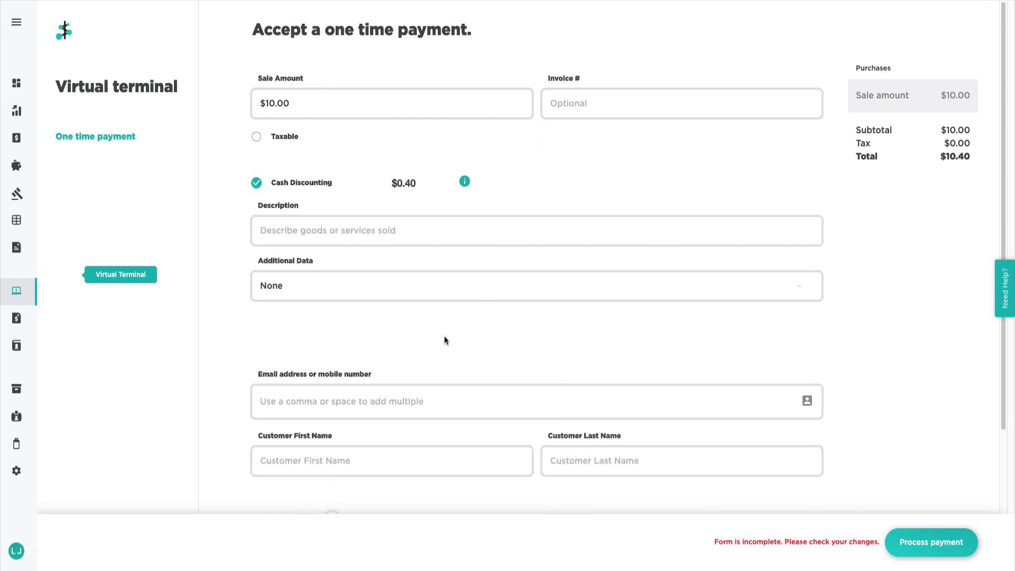
# Scroll the payment form down to the empty card number, expiration, CVV and billing fields.
pyautogui.scroll(-3)
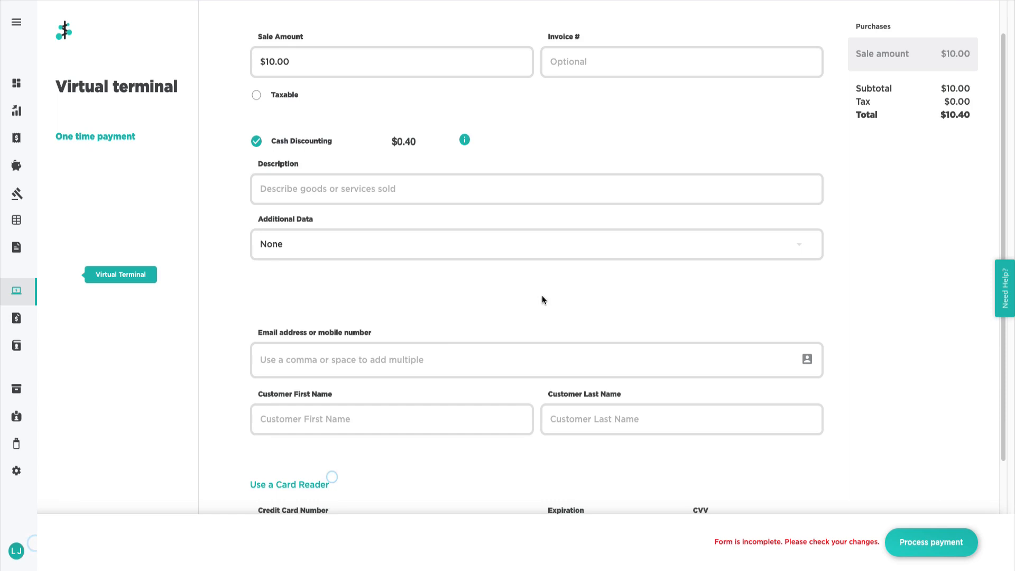
pyautogui.scroll(-3)
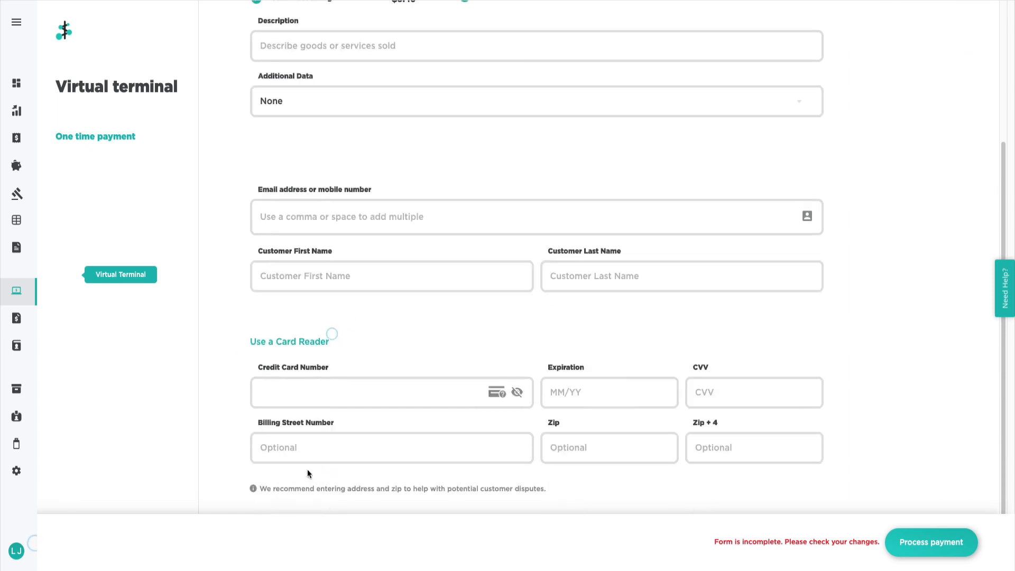
pyautogui.moveTo(810, 522)
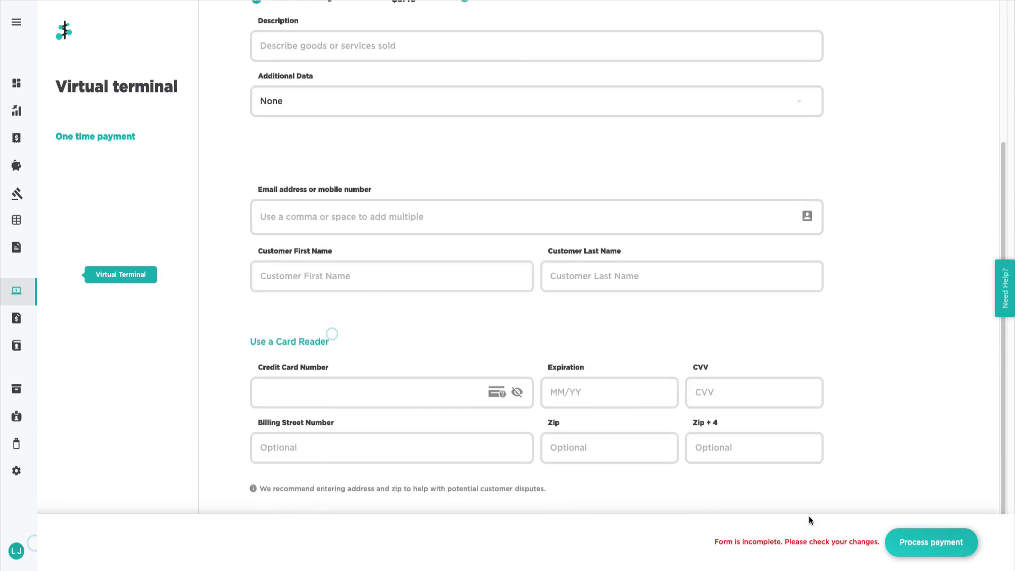
pyautogui.moveTo(977, 511)
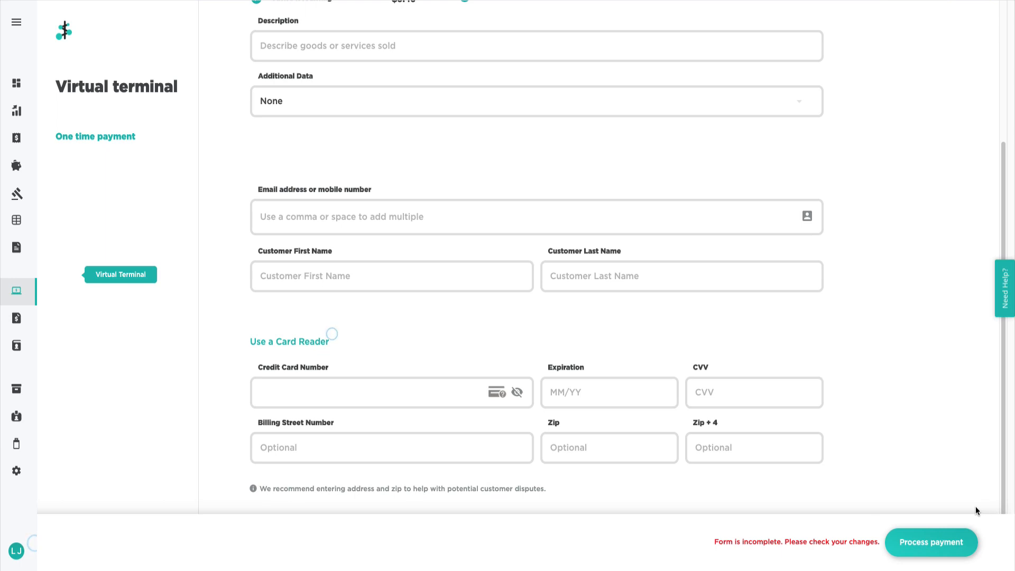